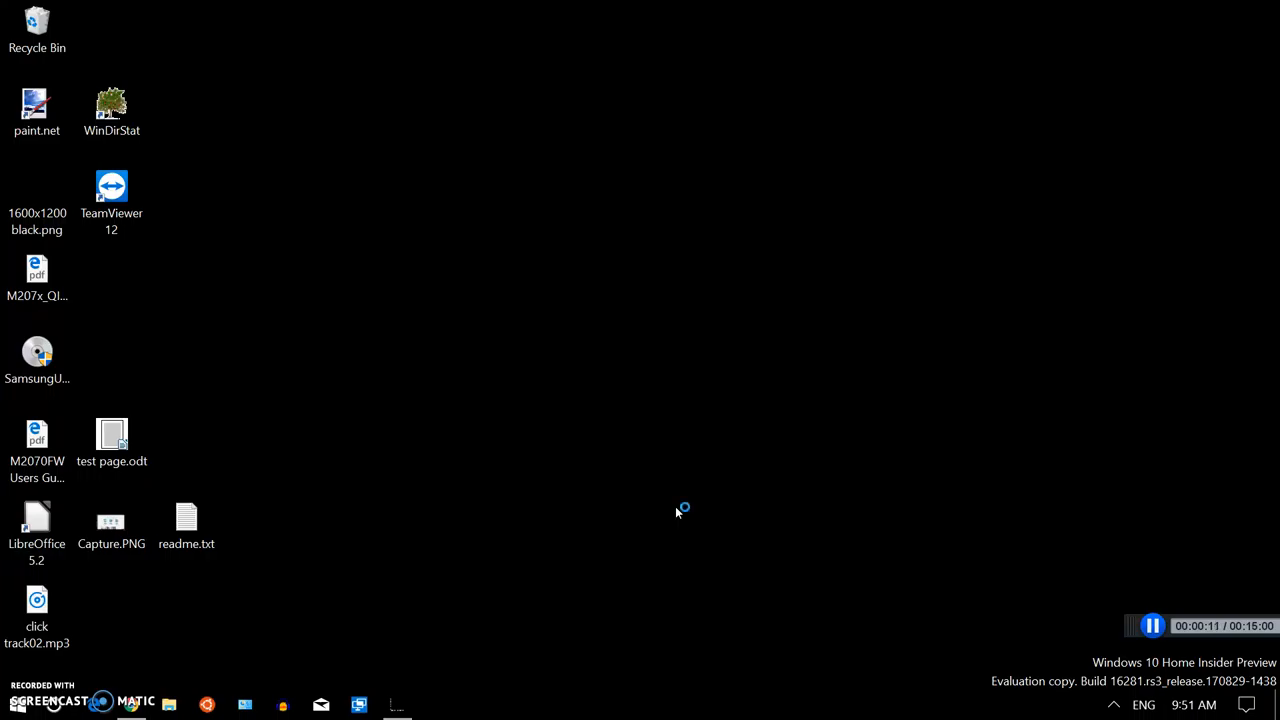
{"action": "mouse_move", "coordinate": [676, 512]}
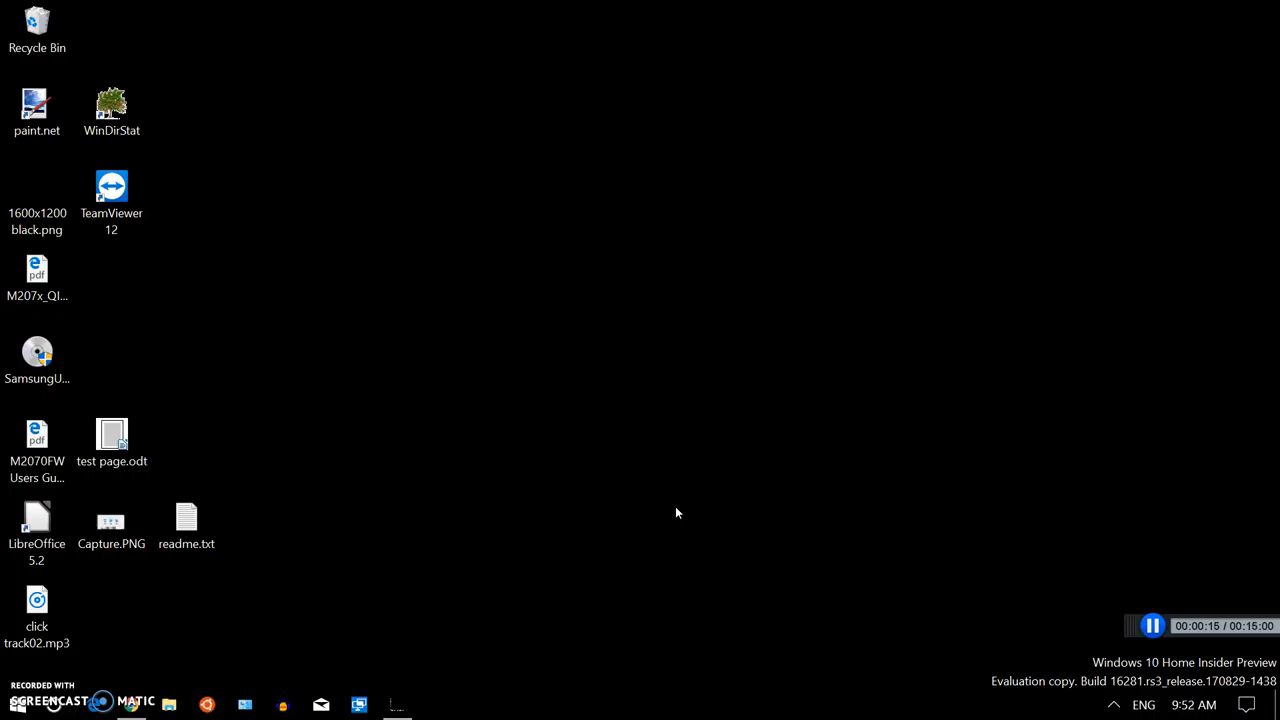
Bring up the Windows 10 Start menu to begin an app search.
{"action": "left_click", "coordinate": [16, 704]}
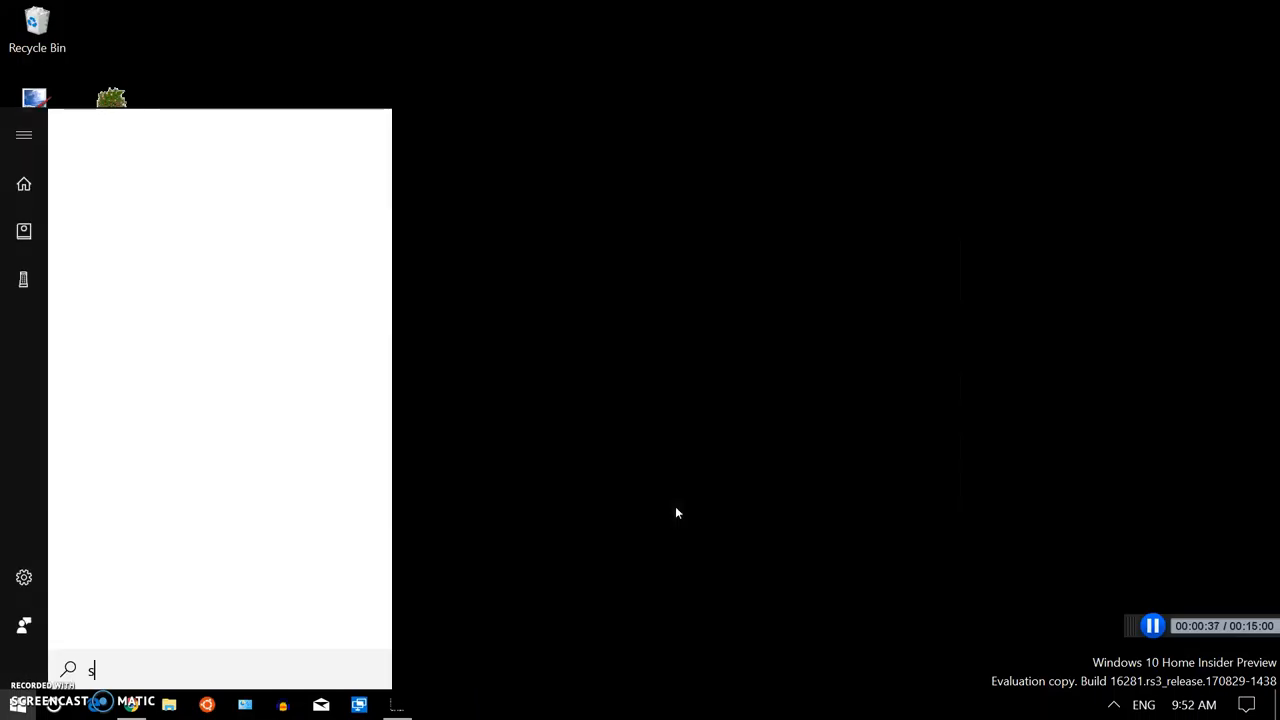
Search for 's' and launch Snipping Tool from the Best match result.
{"action": "type", "text": "s"}
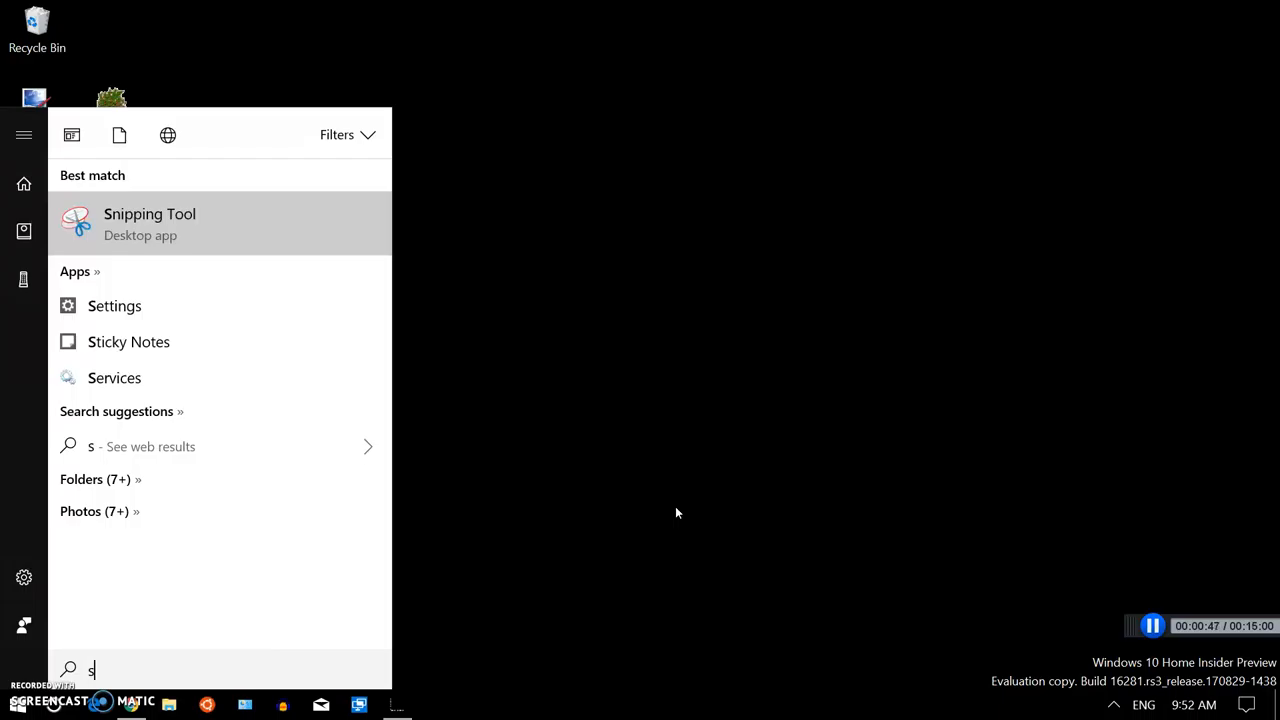
{"action": "mouse_move", "coordinate": [596, 440]}
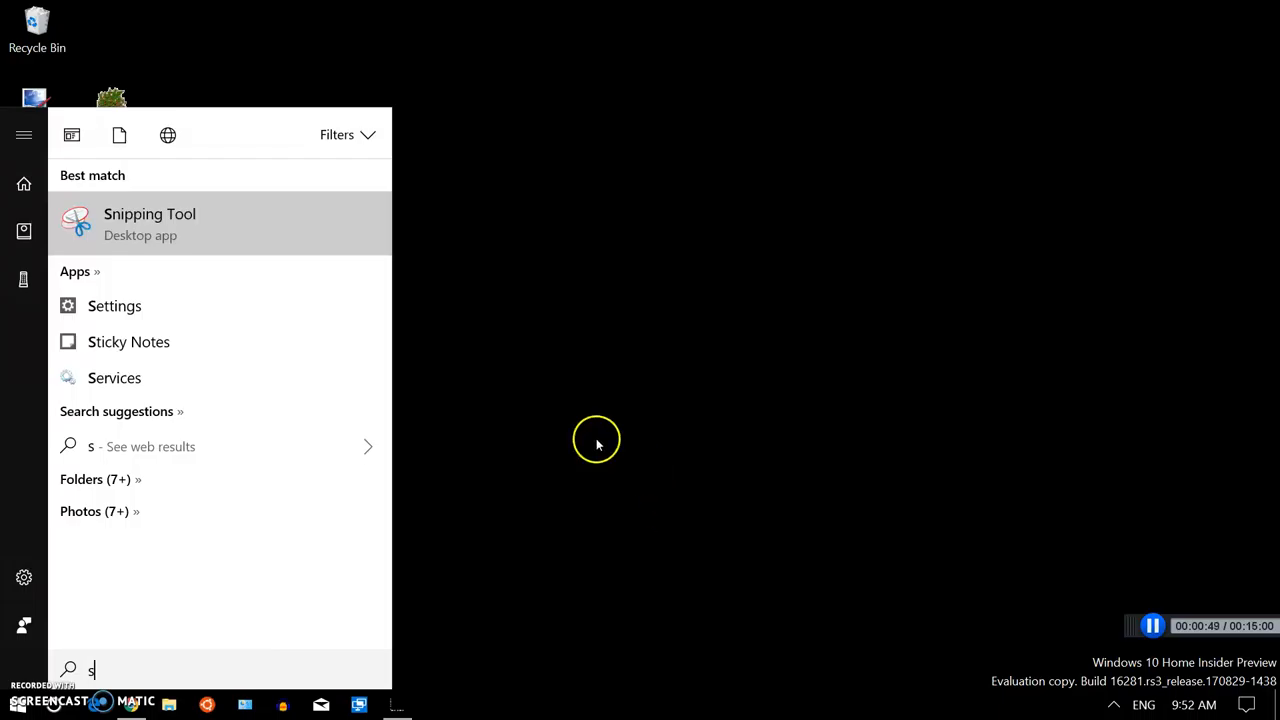
{"action": "mouse_move", "coordinate": [196, 218]}
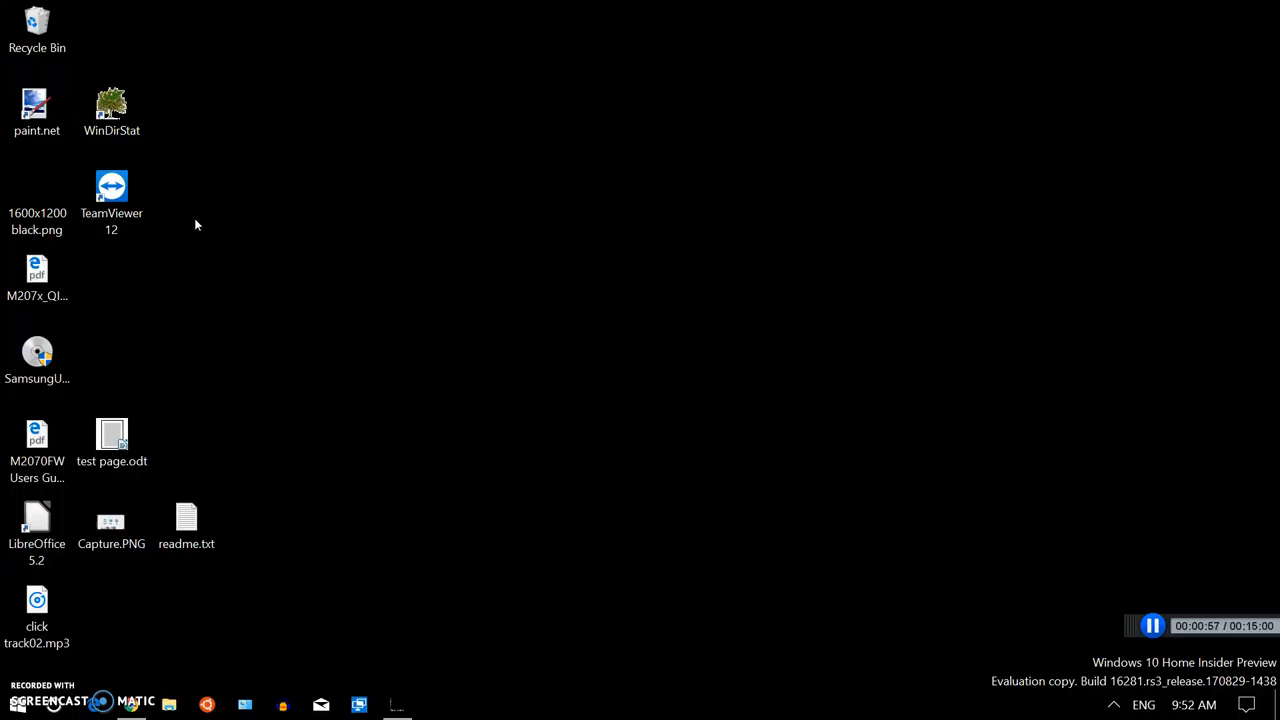
{"action": "left_click", "coordinate": [436, 704]}
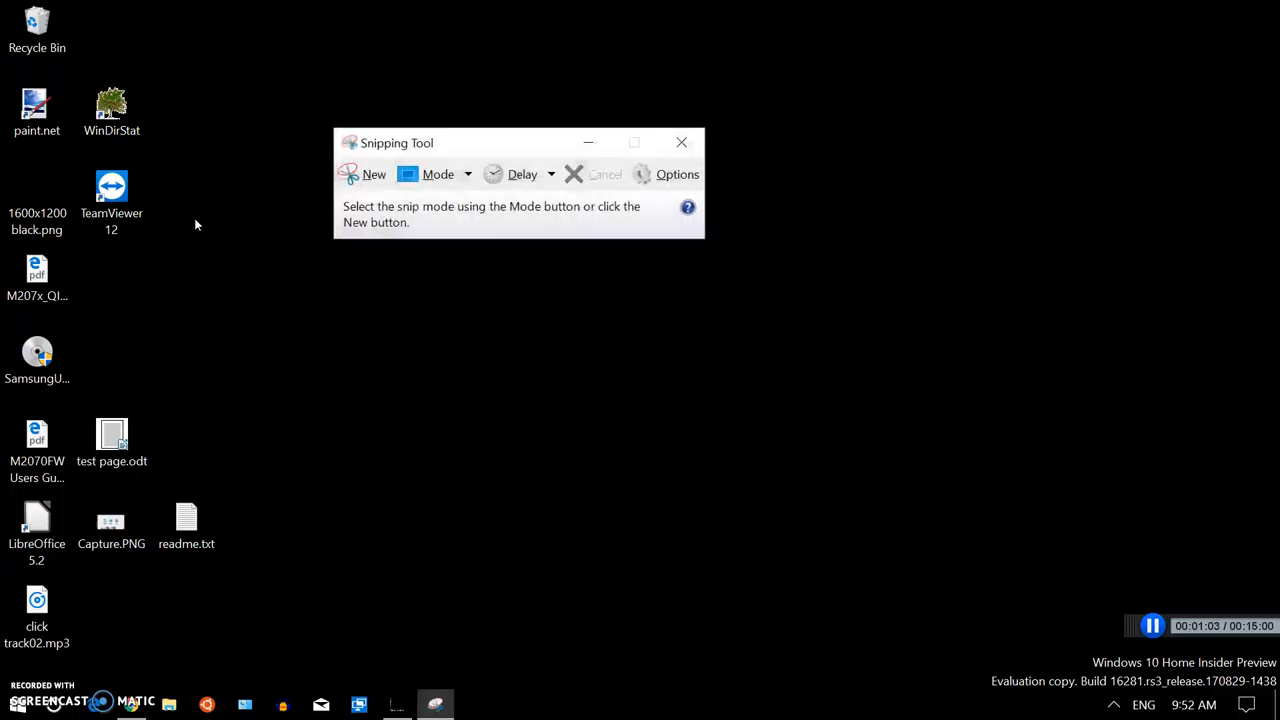
{"action": "mouse_move", "coordinate": [522, 174]}
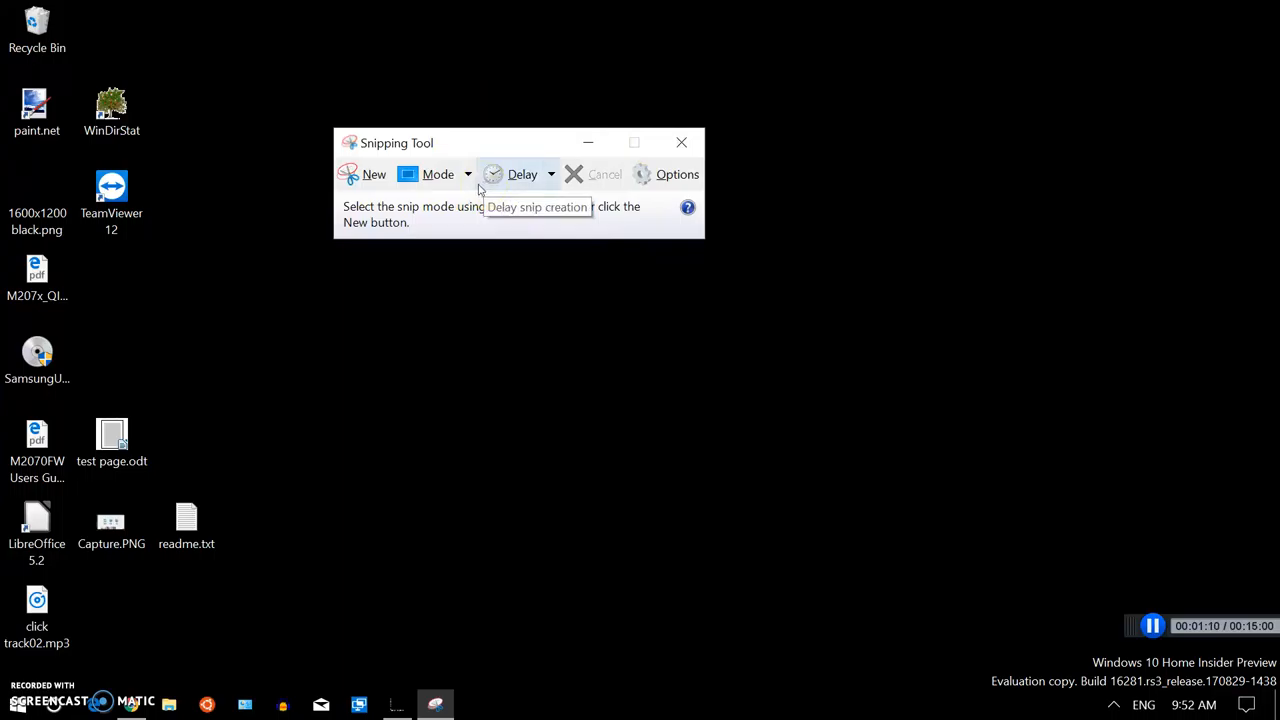
{"action": "mouse_move", "coordinate": [684, 140]}
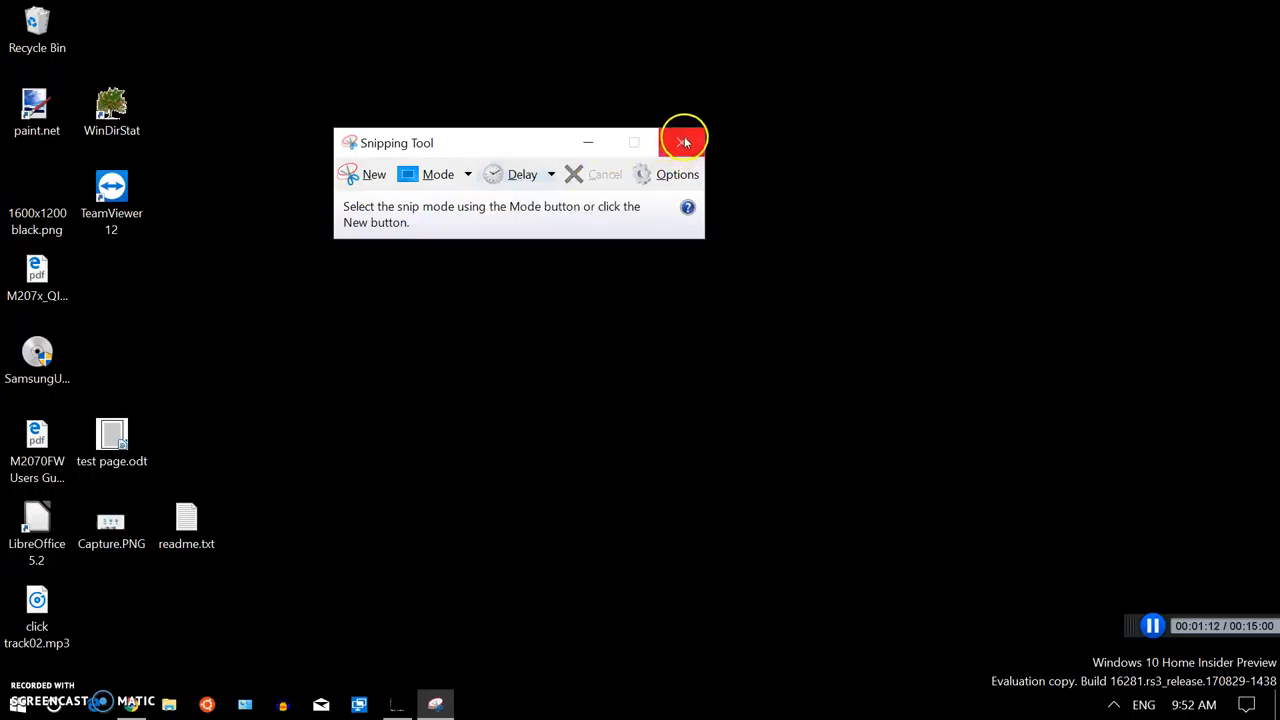
{"action": "mouse_move", "coordinate": [684, 142]}
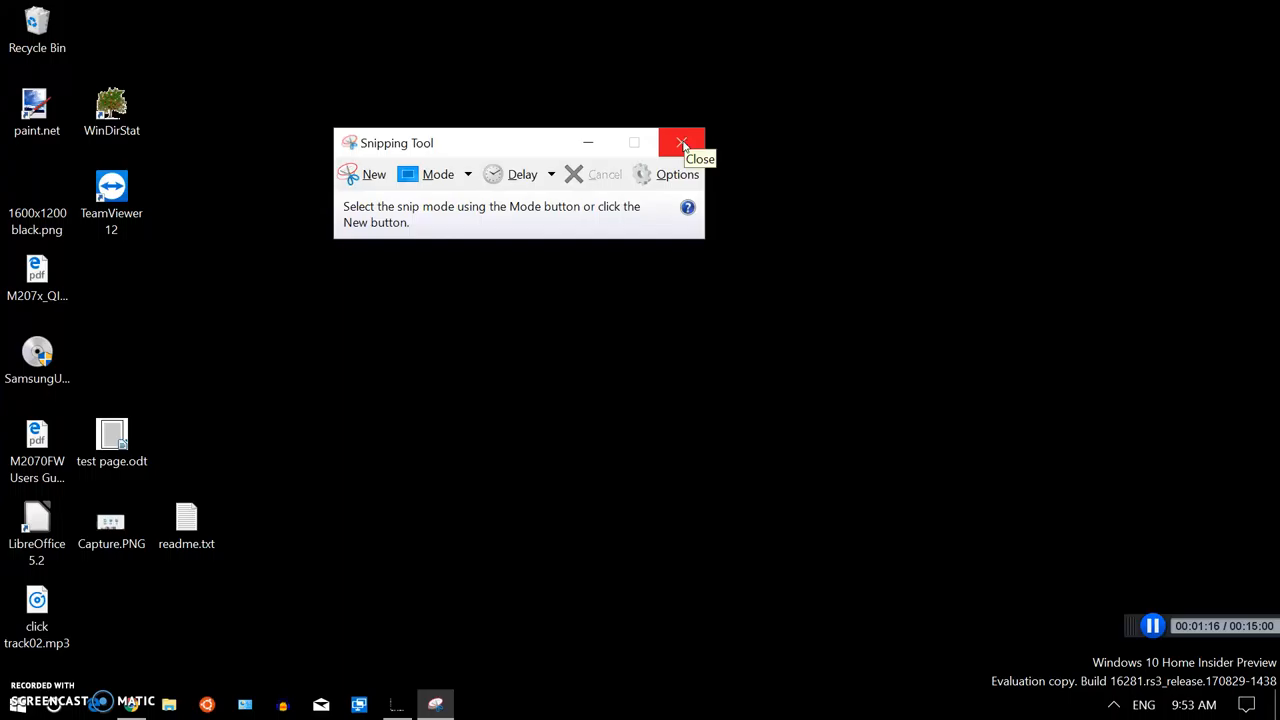
{"action": "mouse_move", "coordinate": [684, 144]}
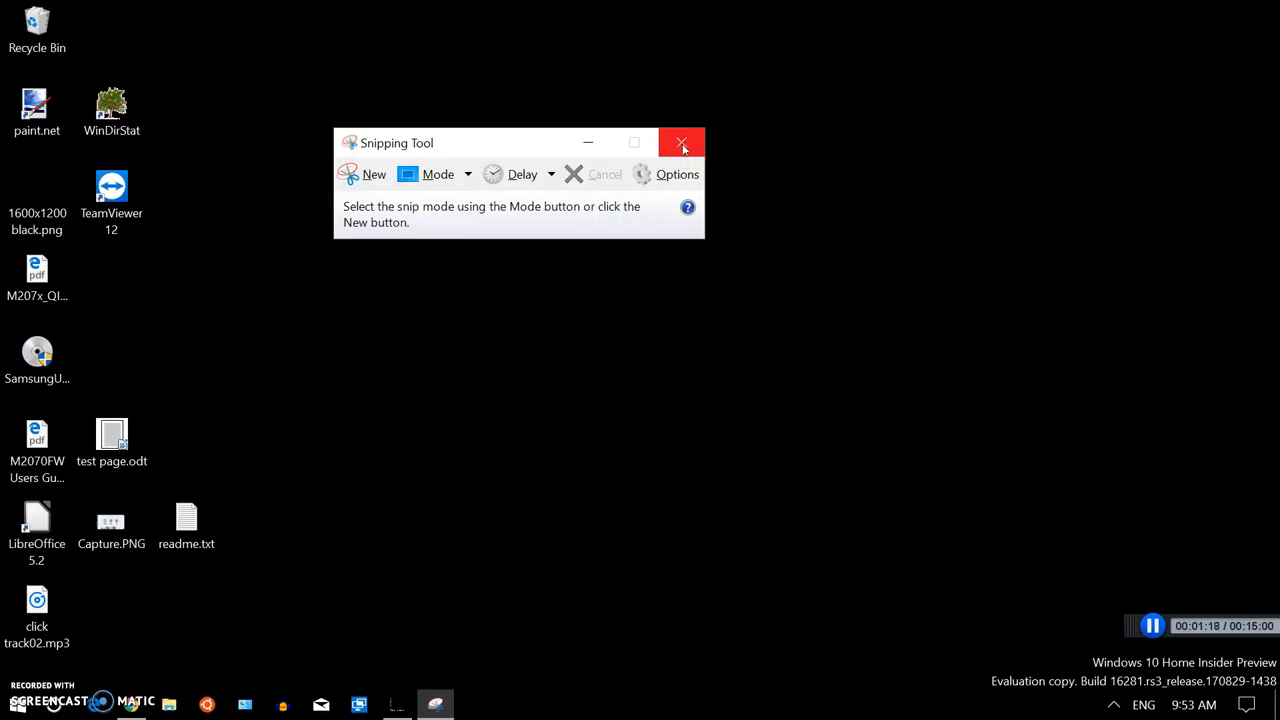
Close Snipping Tool and search 's' again so it appears as the best match.
{"action": "left_click", "coordinate": [680, 142]}
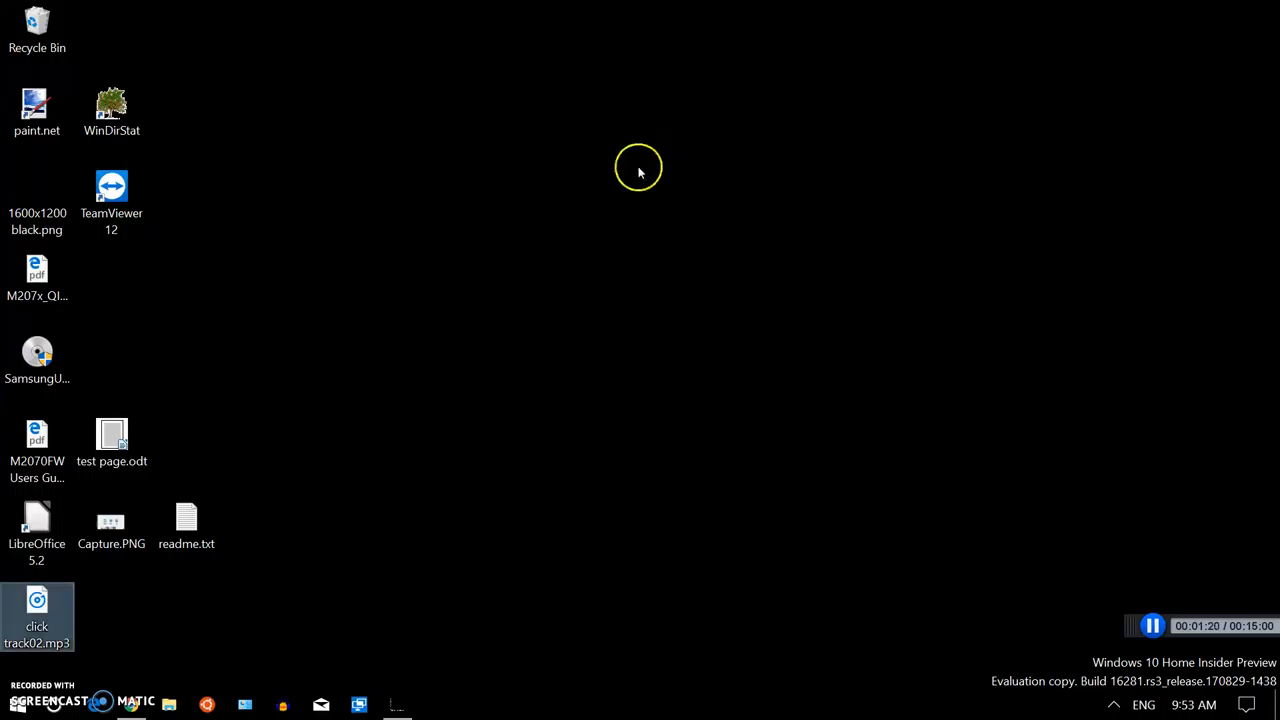
{"action": "mouse_move", "coordinate": [598, 220]}
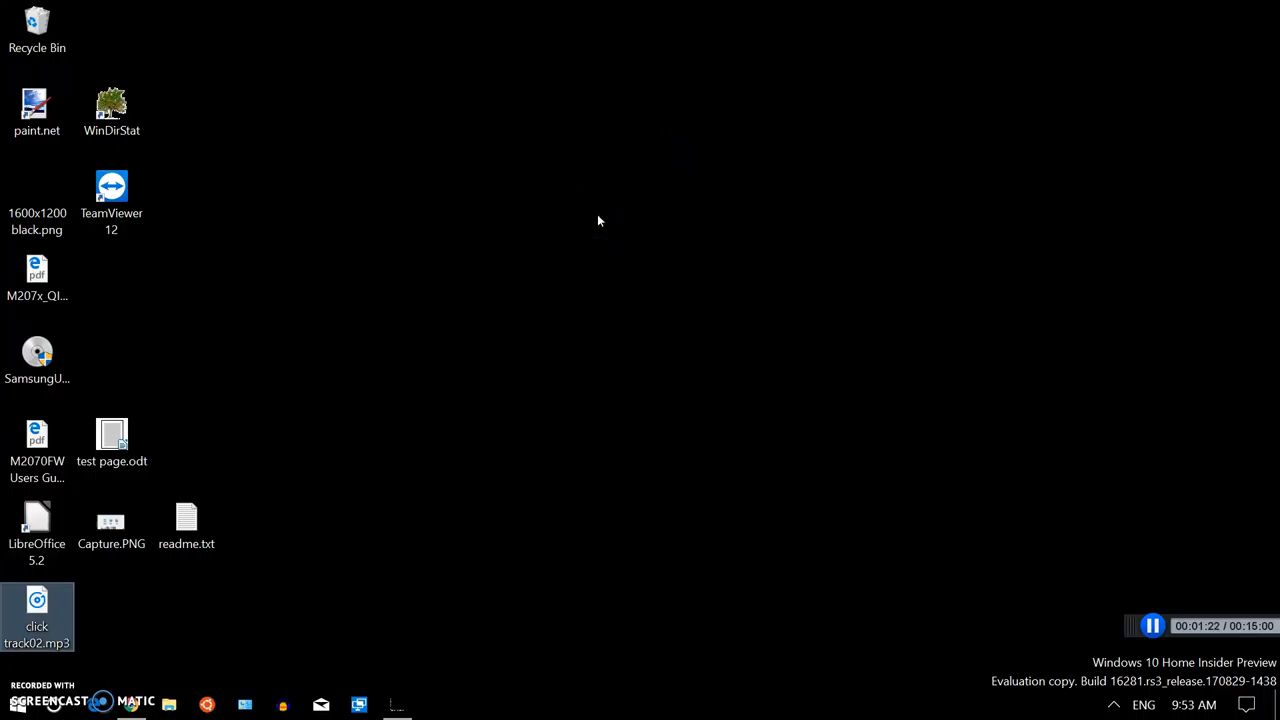
{"action": "left_click", "coordinate": [14, 704]}
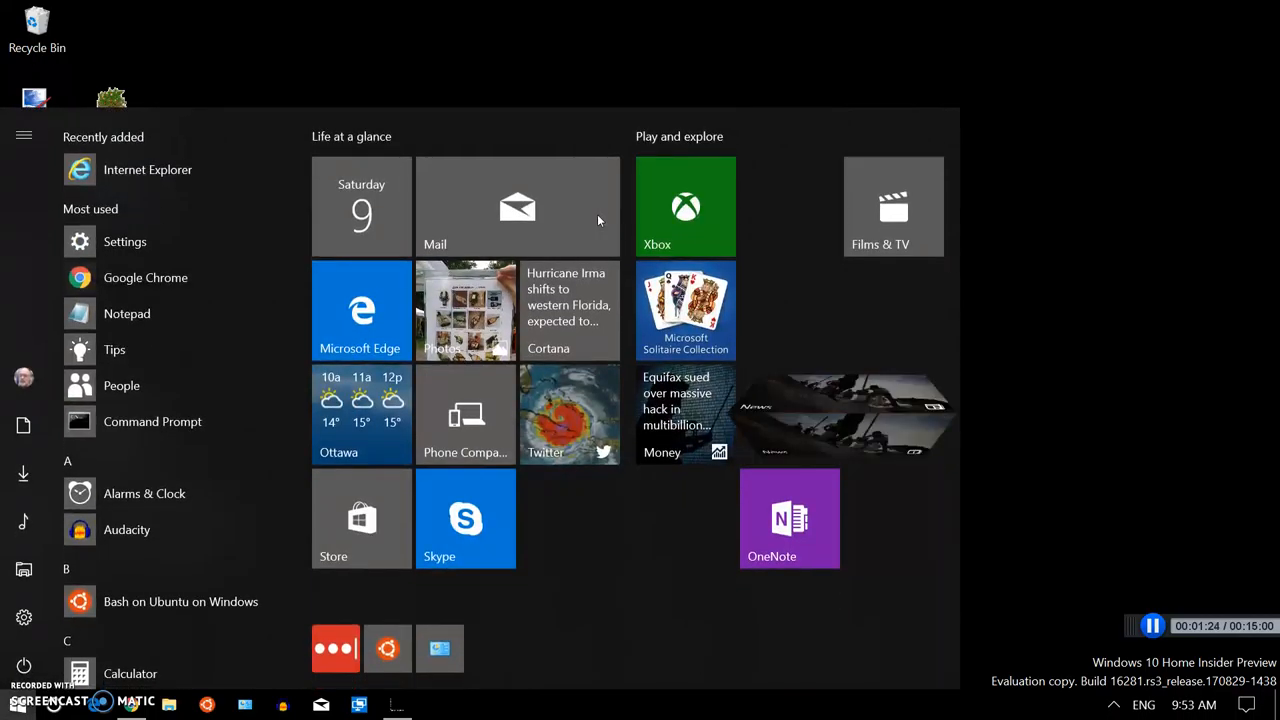
{"action": "type", "text": "s"}
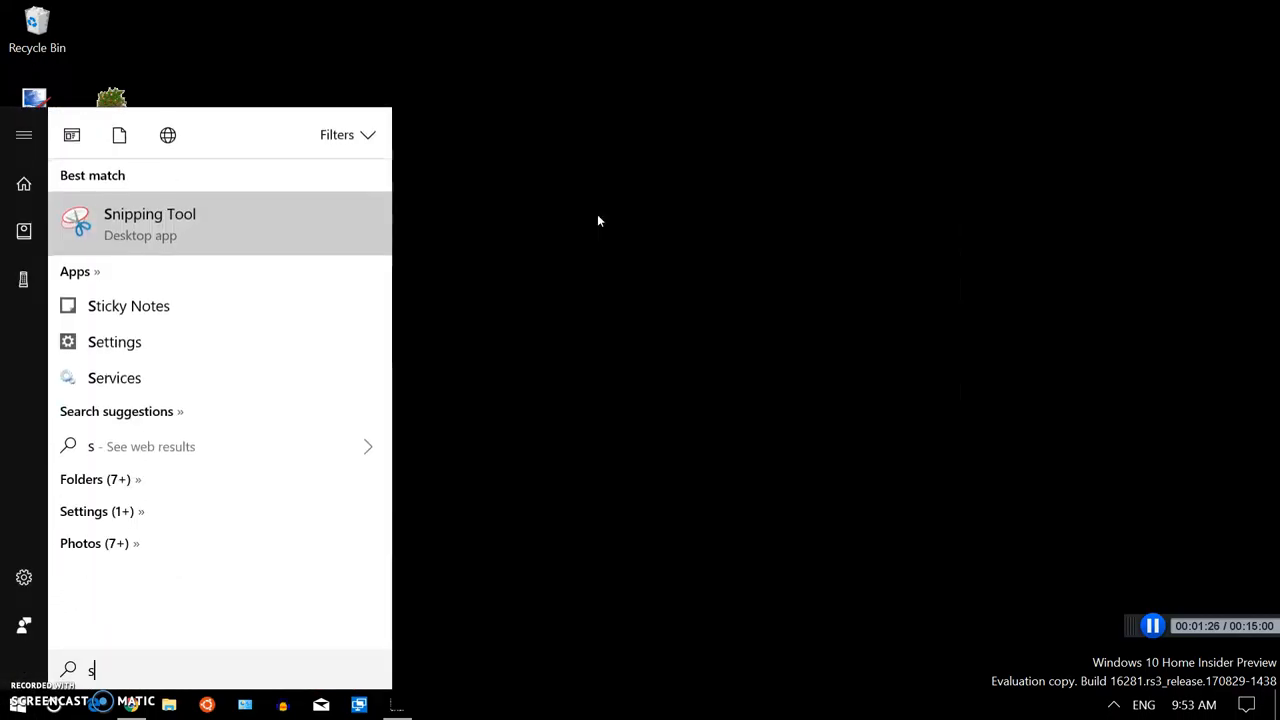
{"action": "mouse_move", "coordinate": [150, 224]}
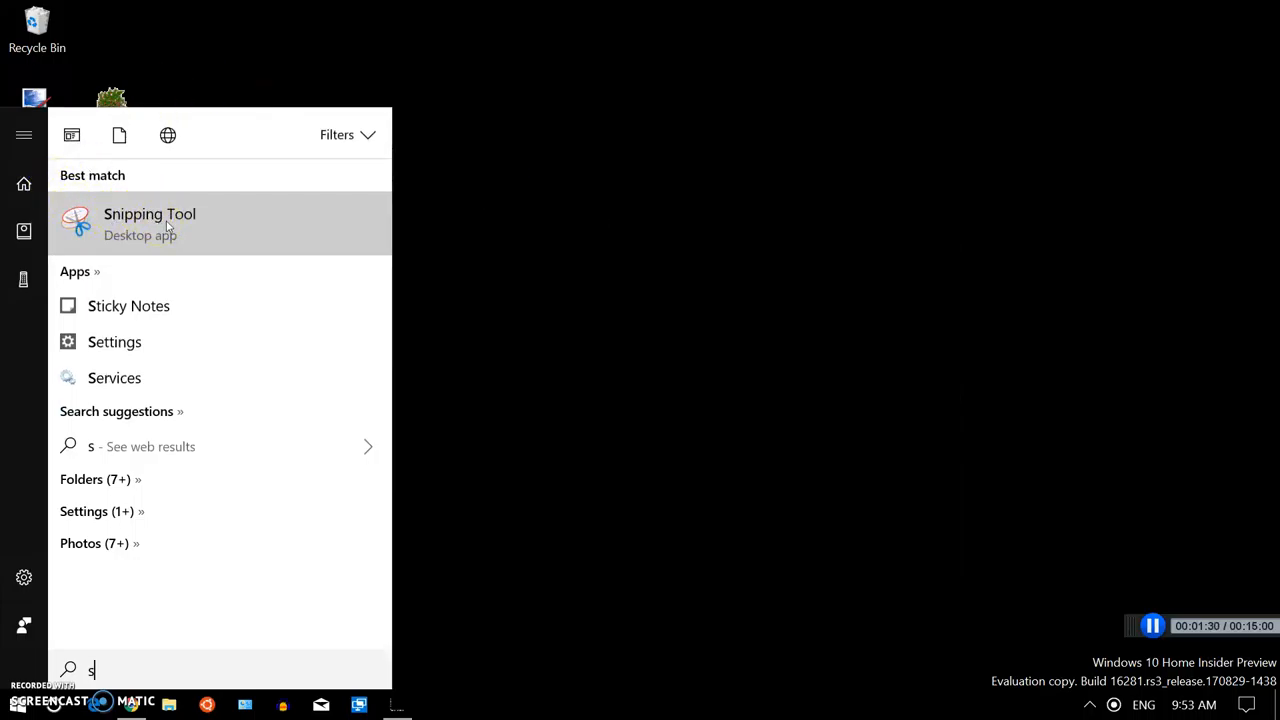
Pin Snipping Tool to the taskbar from its search-result context menu.
{"action": "right_click", "coordinate": [148, 224]}
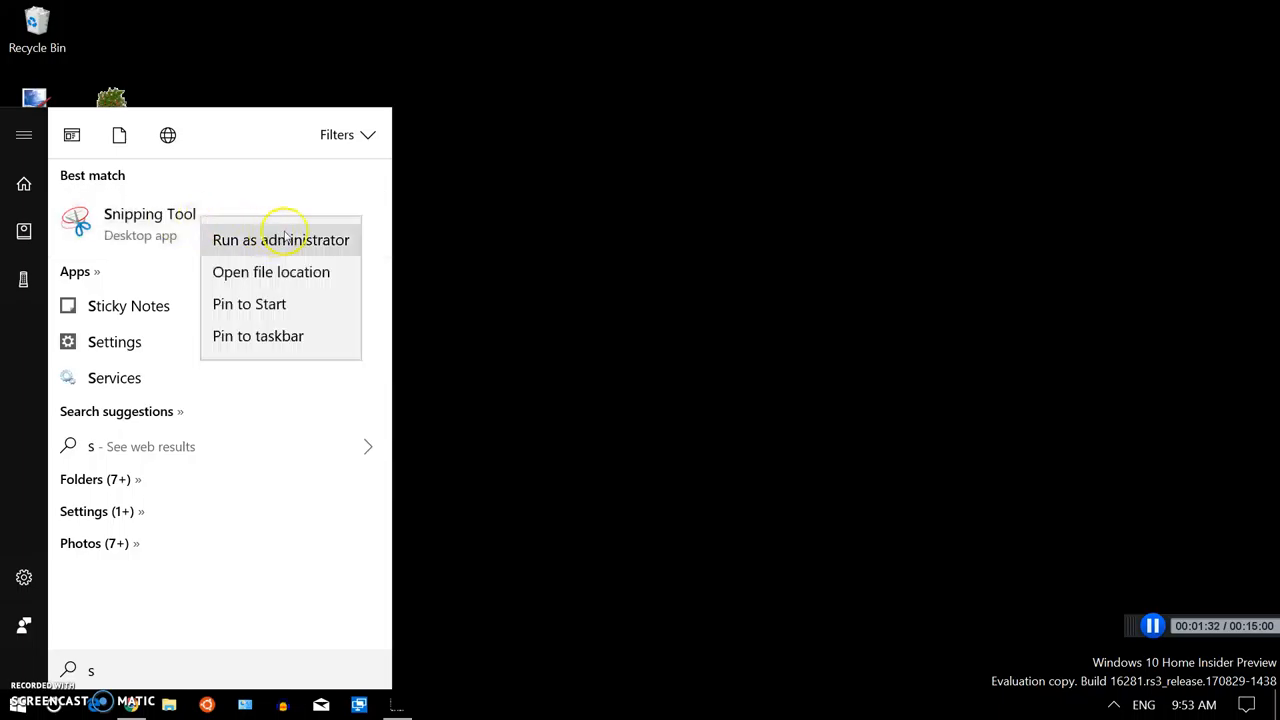
{"action": "mouse_move", "coordinate": [280, 336]}
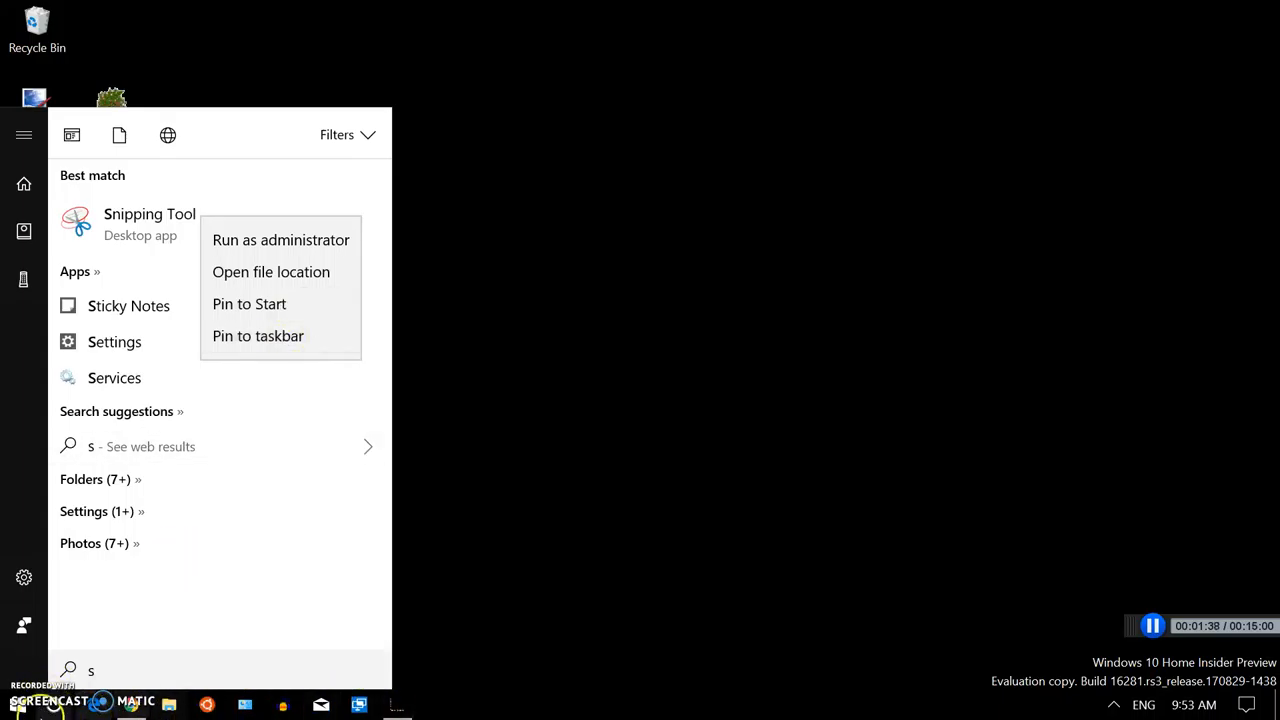
{"action": "mouse_move", "coordinate": [258, 336]}
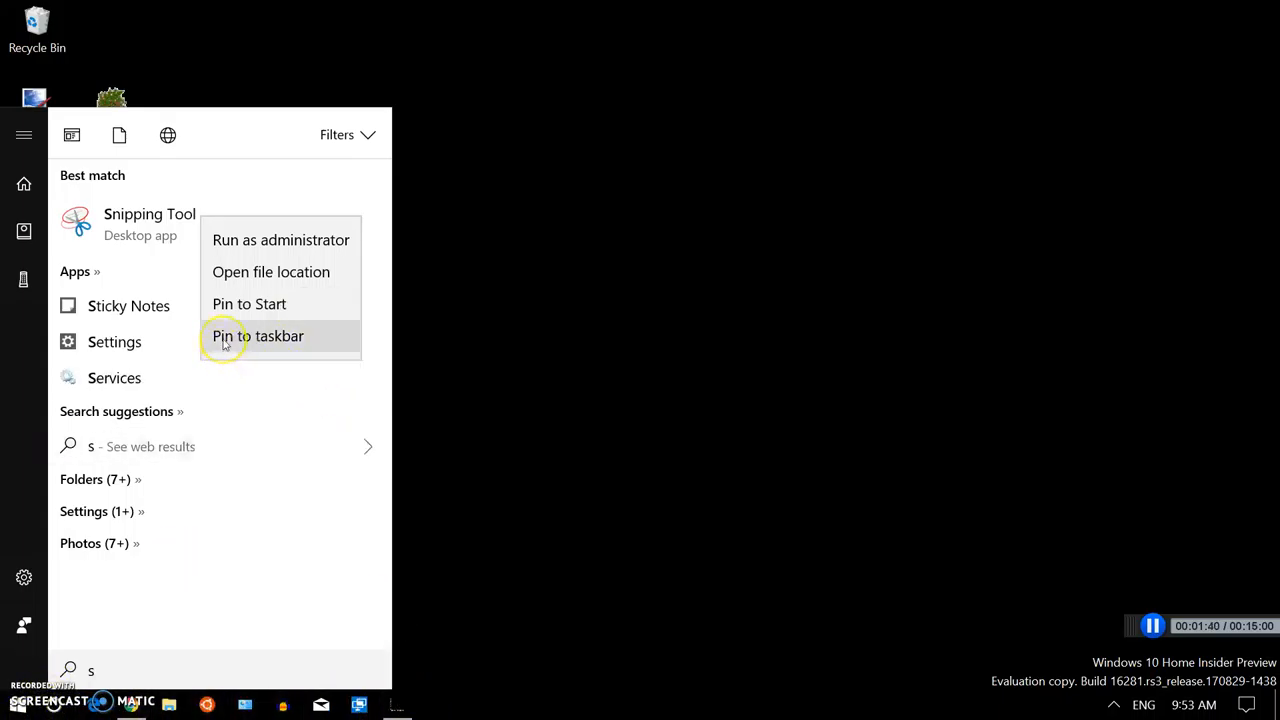
{"action": "left_click", "coordinate": [258, 336]}
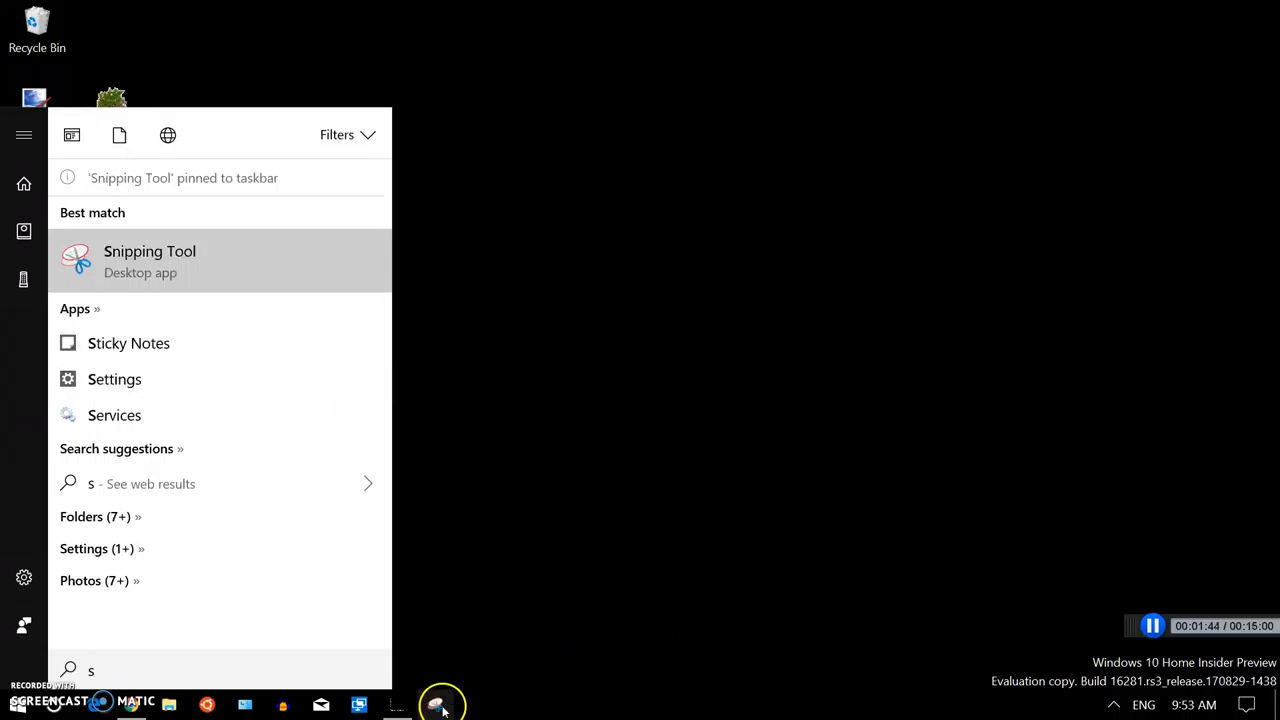
{"action": "mouse_move", "coordinate": [450, 180]}
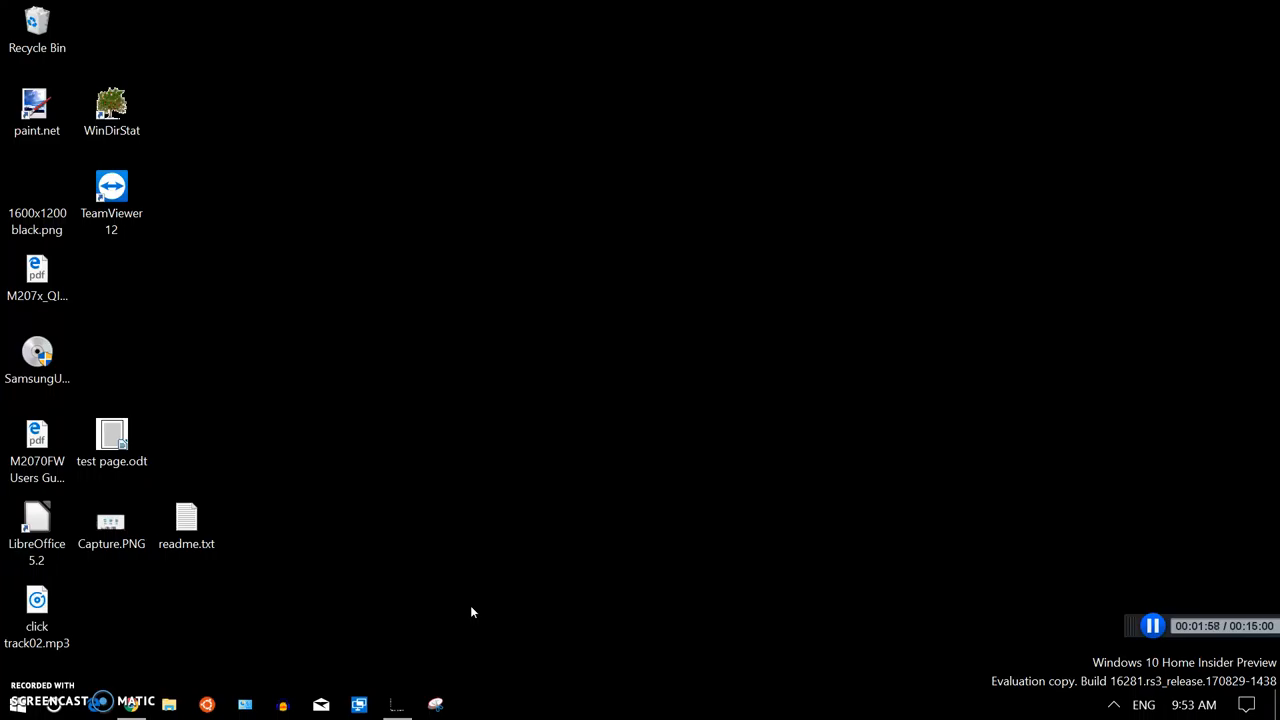
Dismiss the Start menu, leaving the desktop with Snipping Tool pinned on the taskbar.
{"action": "left_click", "coordinate": [548, 604]}
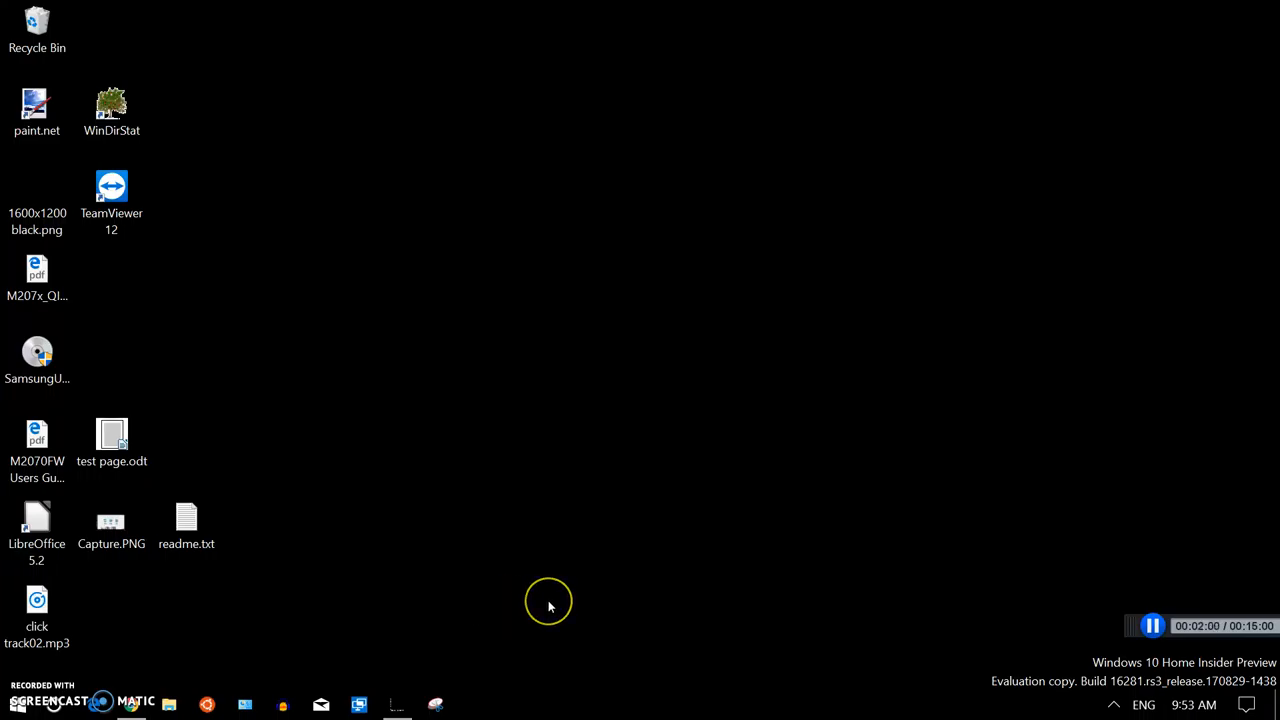
{"action": "mouse_move", "coordinate": [1088, 524]}
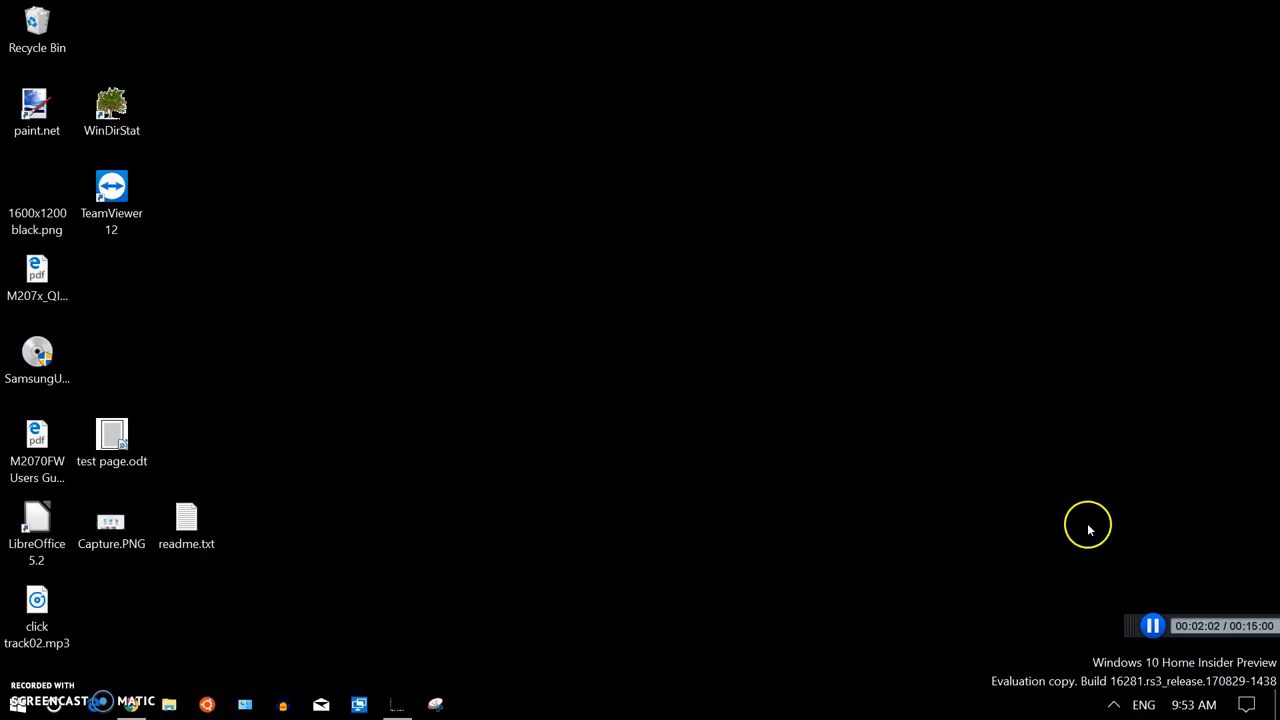